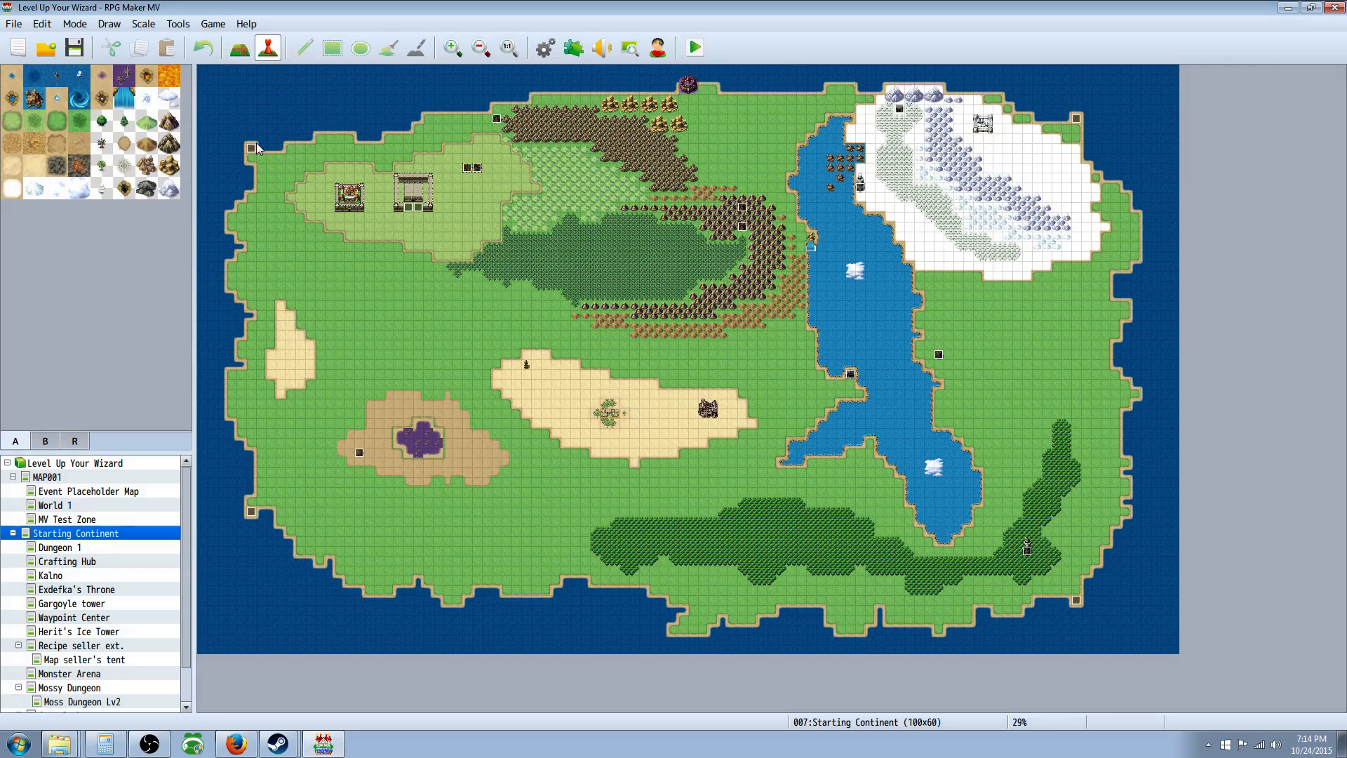
pyautogui.moveTo(235, 178)
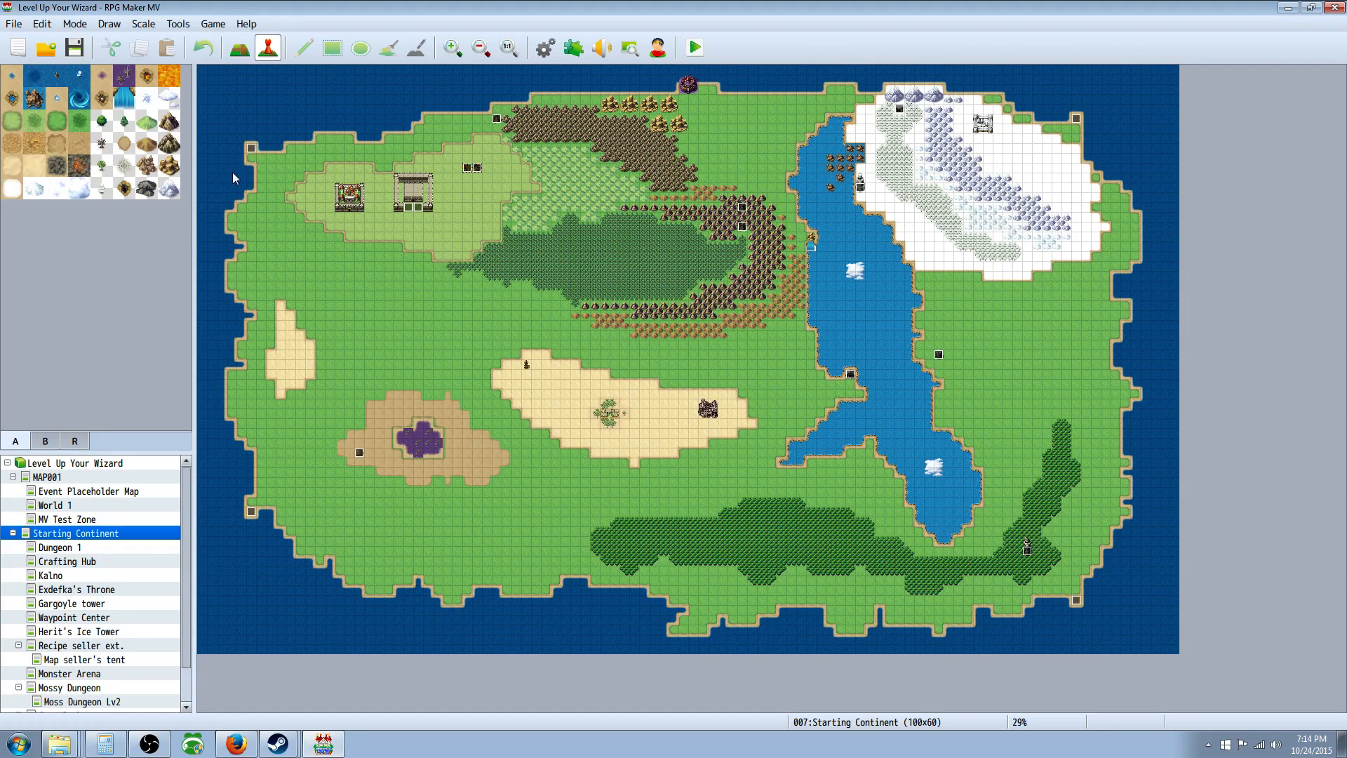
pyautogui.moveTo(246, 160)
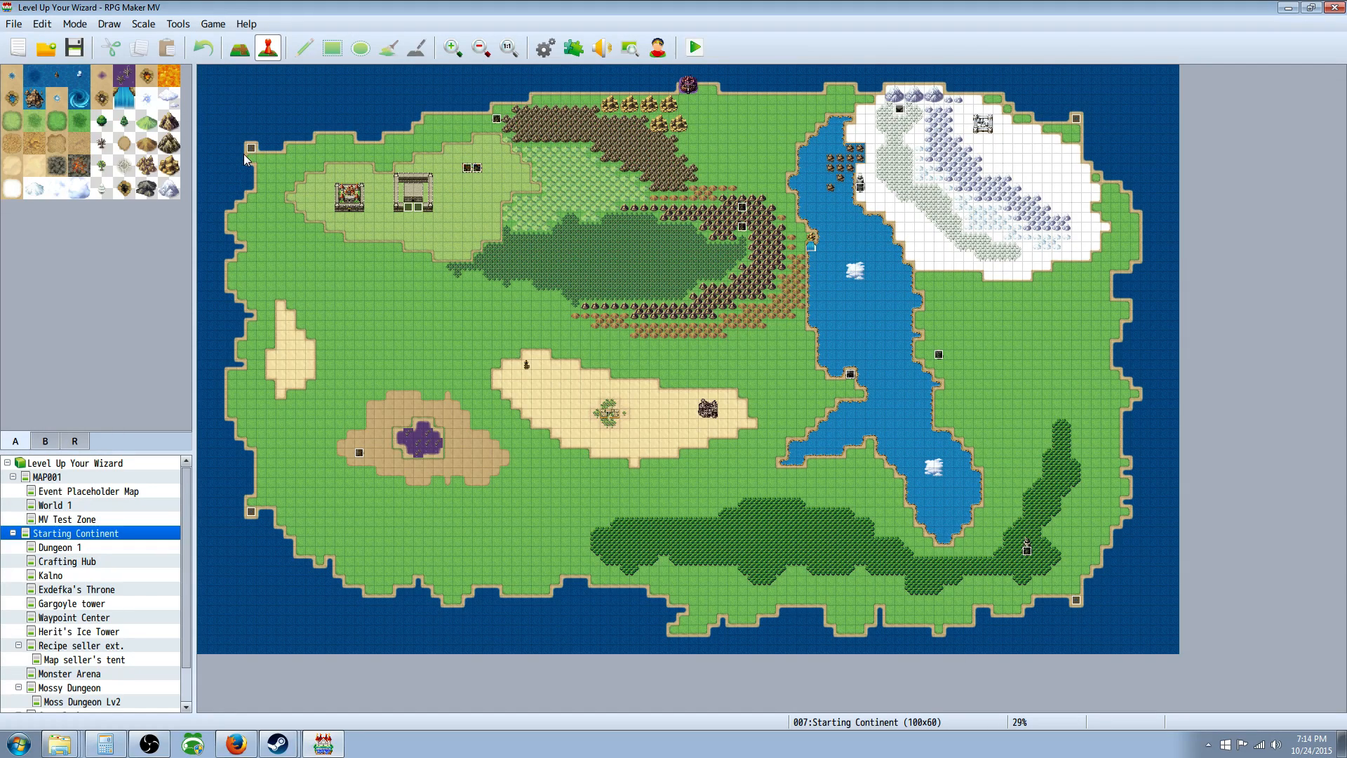
pyautogui.moveTo(278, 276)
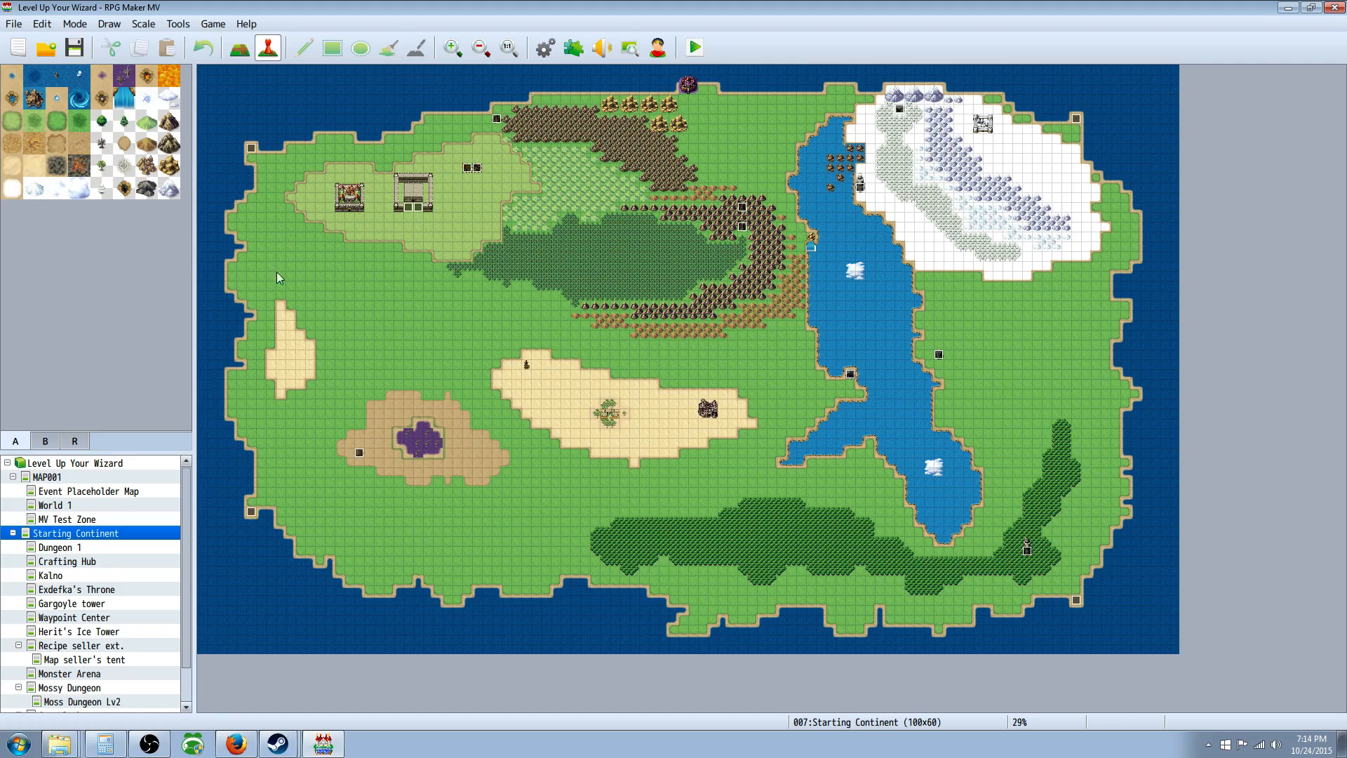
pyautogui.moveTo(334, 404)
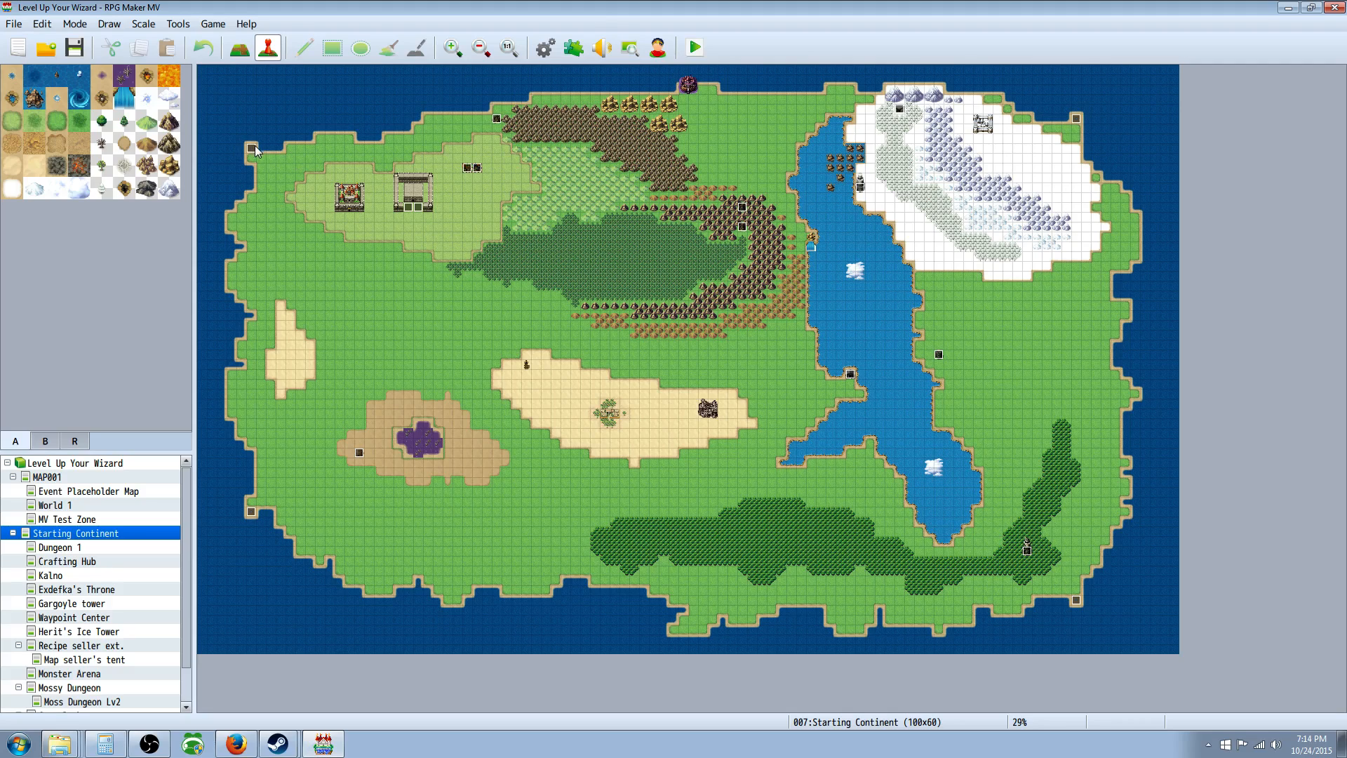
pyautogui.moveTo(344, 143)
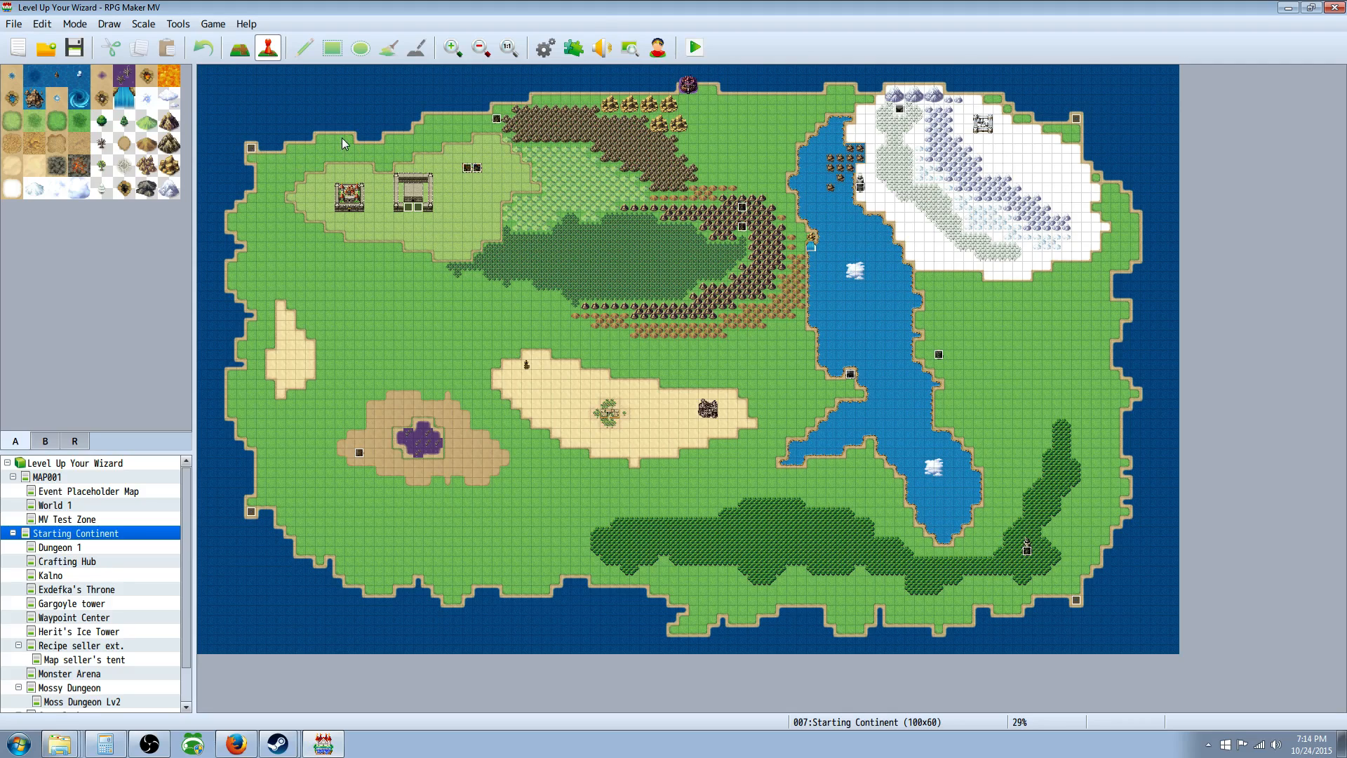
pyautogui.moveTo(266, 230)
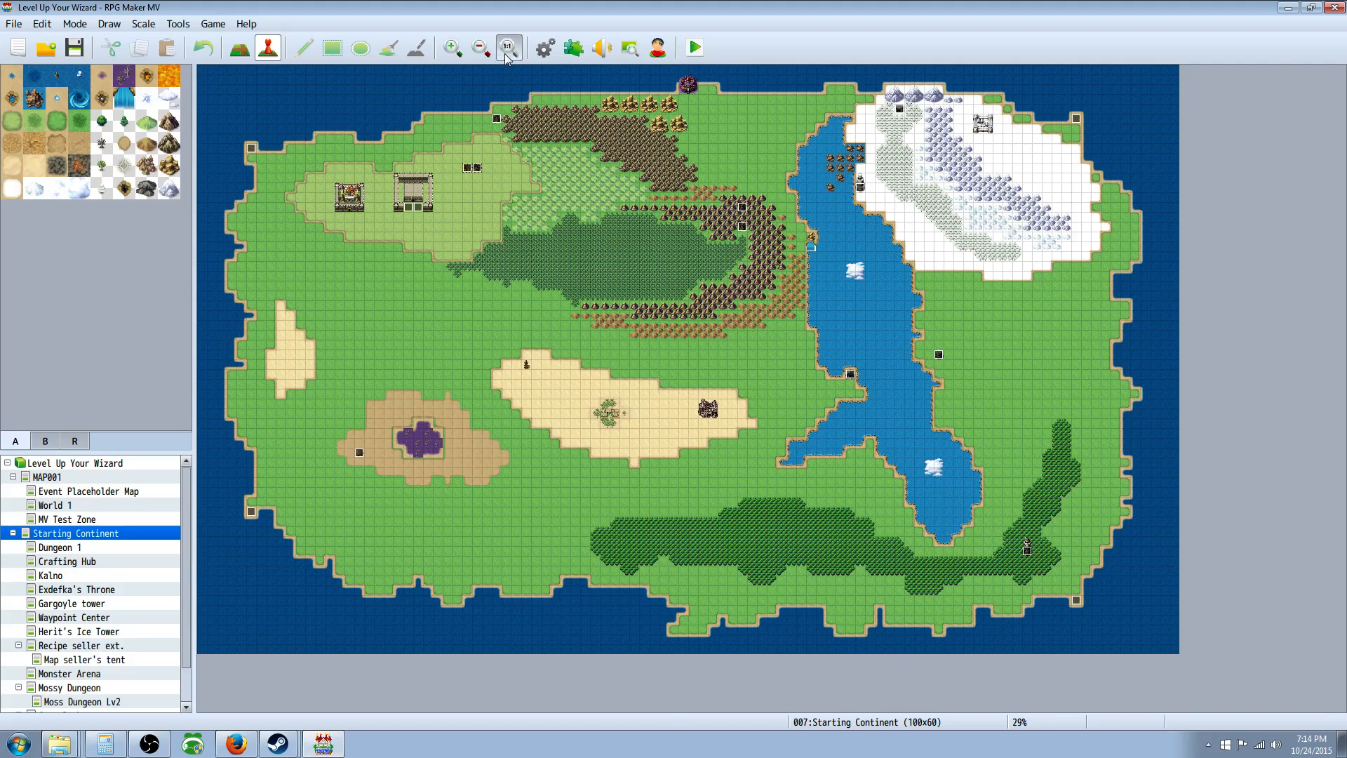
# Zoom the Starting Continent map to 100% and select the north-west corner teleport event EV010
pyautogui.click(508, 48)
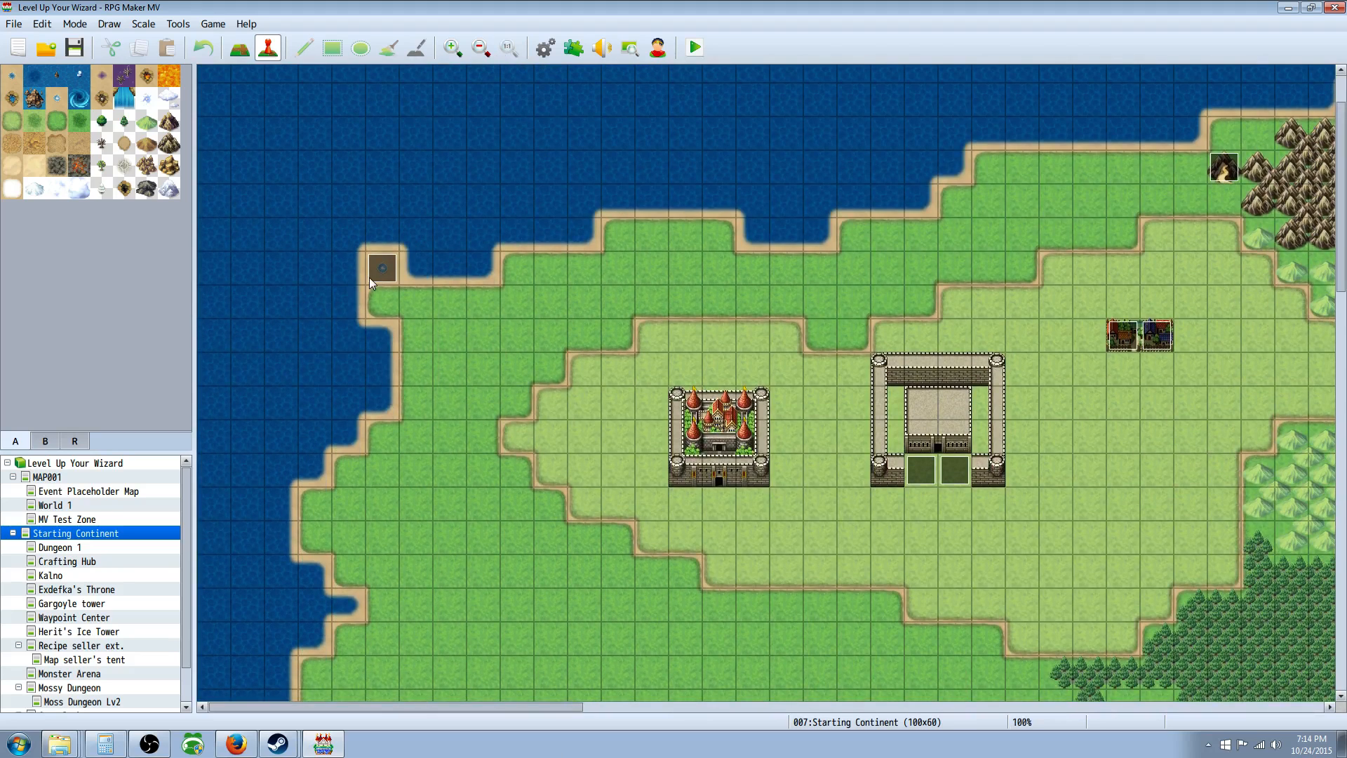
pyautogui.moveTo(400, 276)
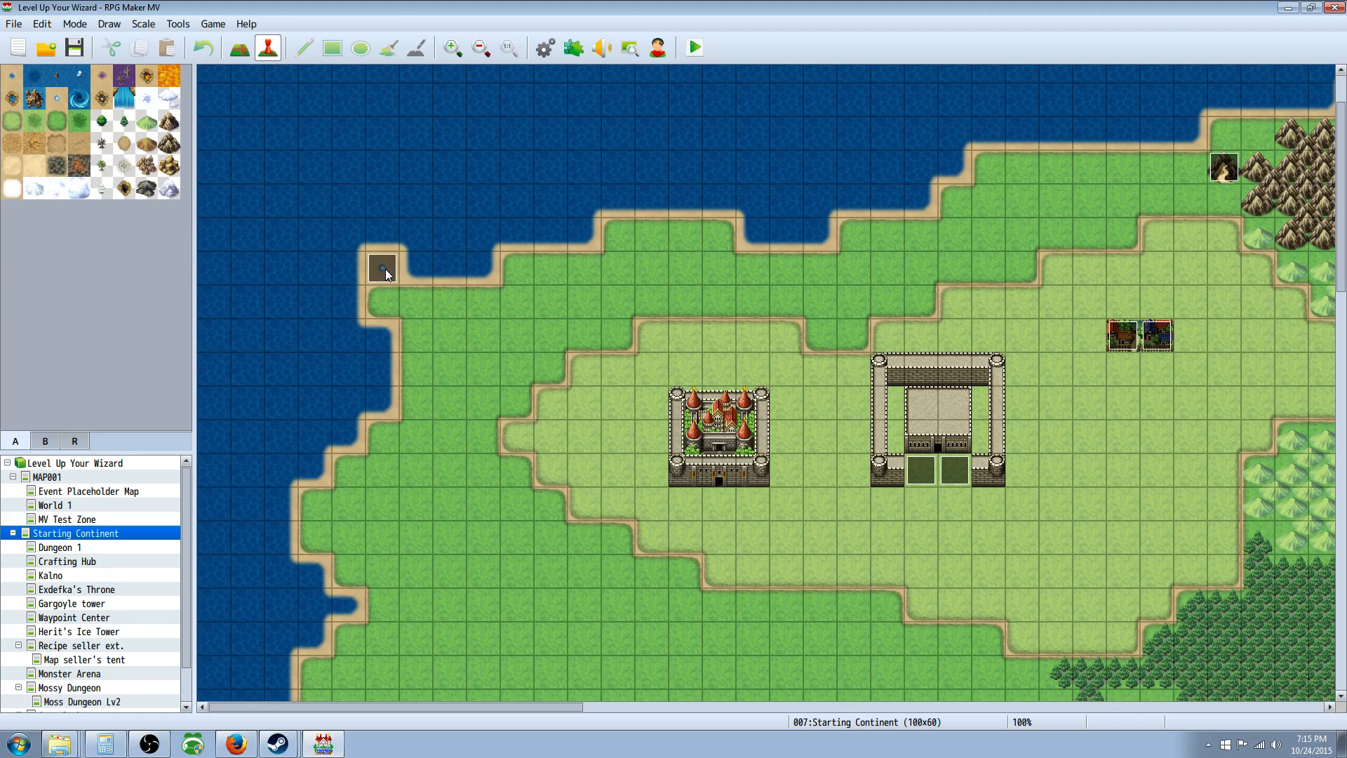
pyautogui.click(382, 267)
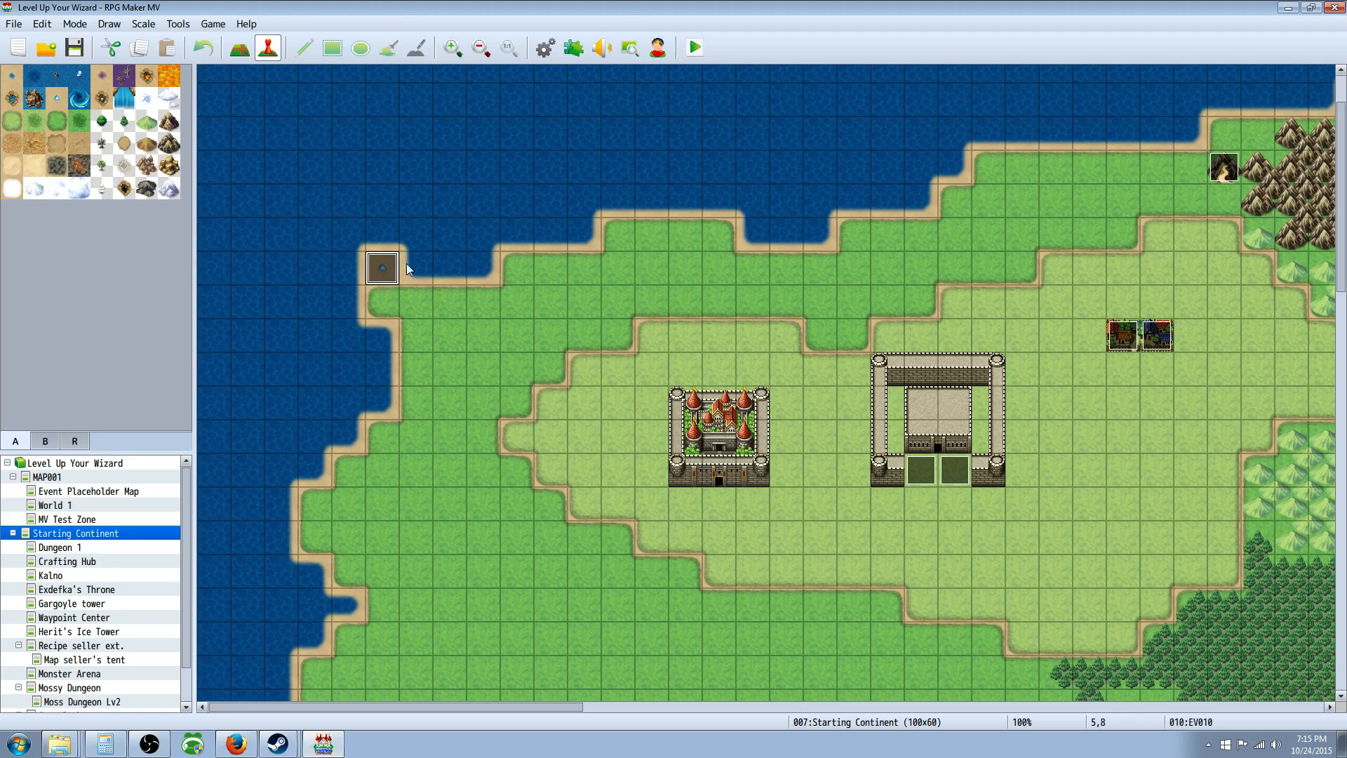
pyautogui.moveTo(320, 261)
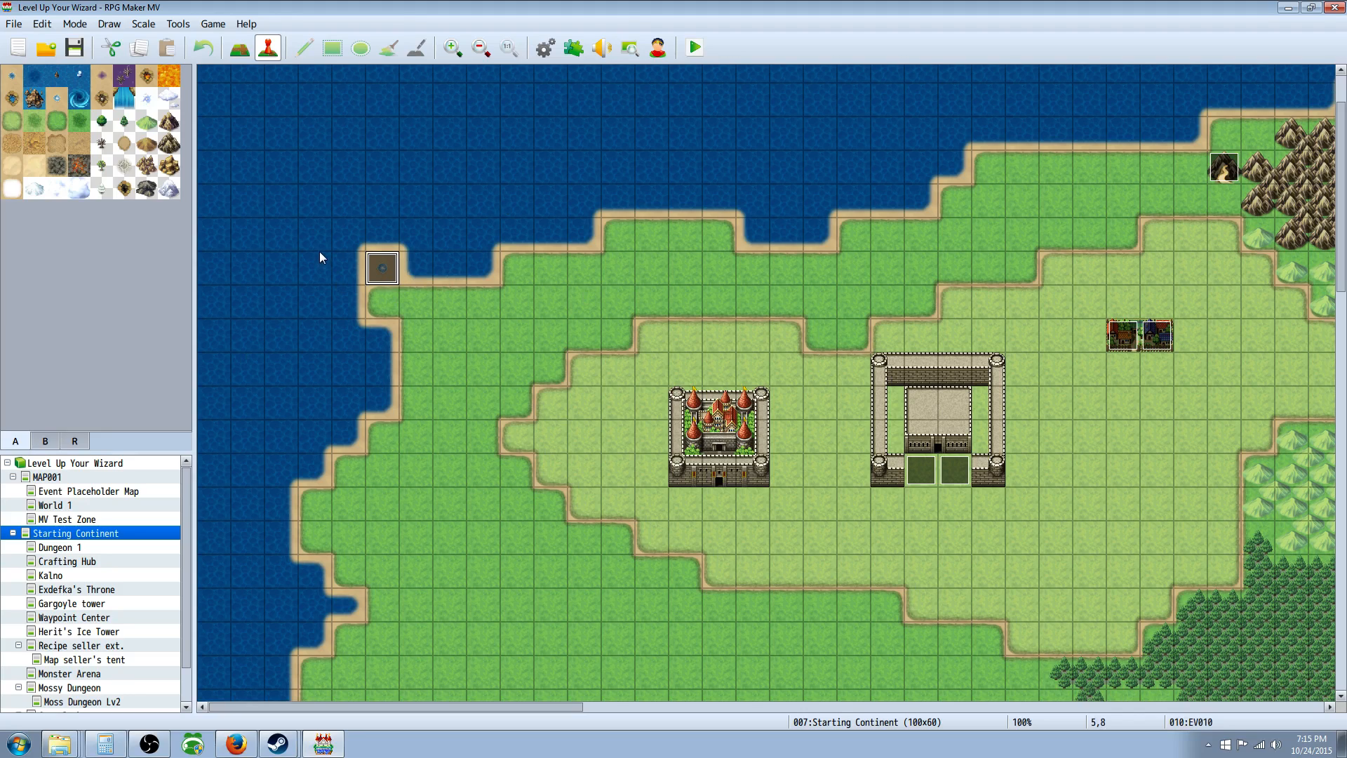
pyautogui.rightClick(380, 267)
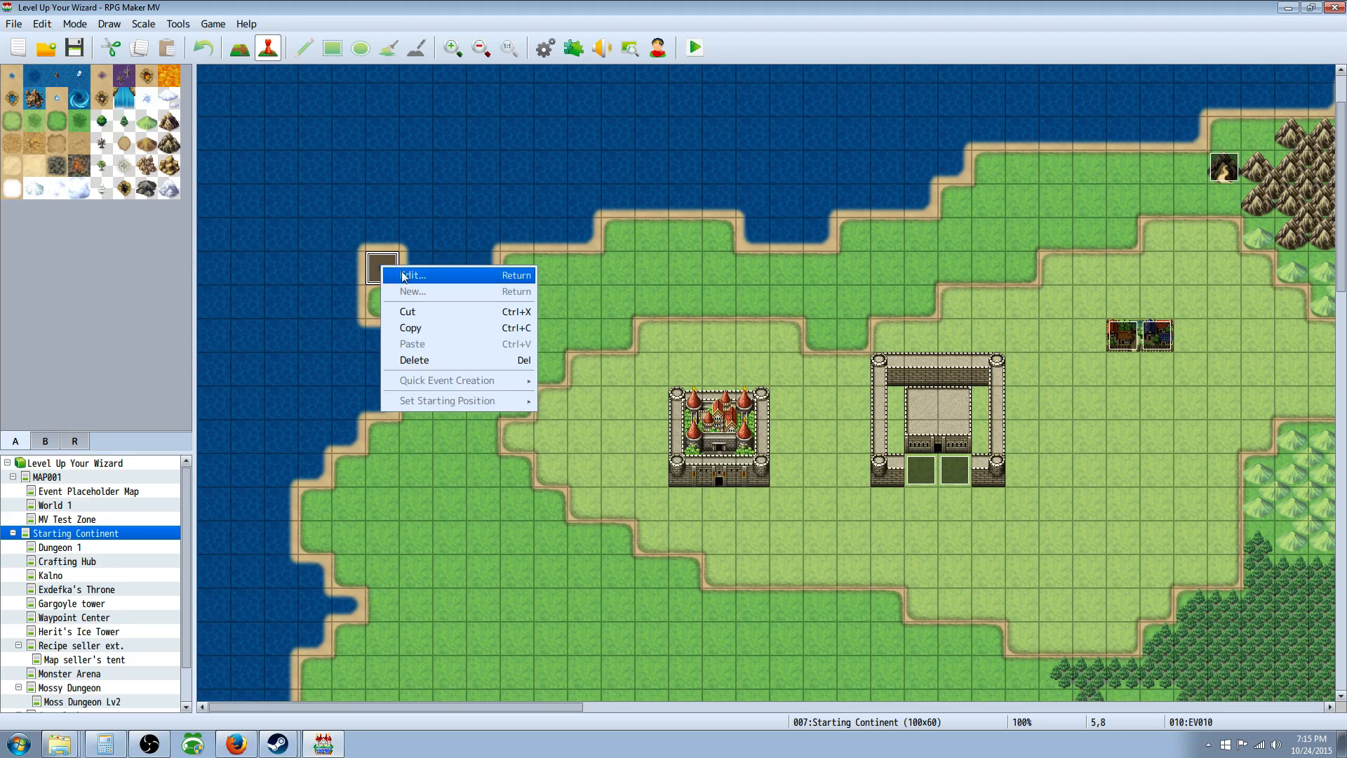
pyautogui.click(412, 275)
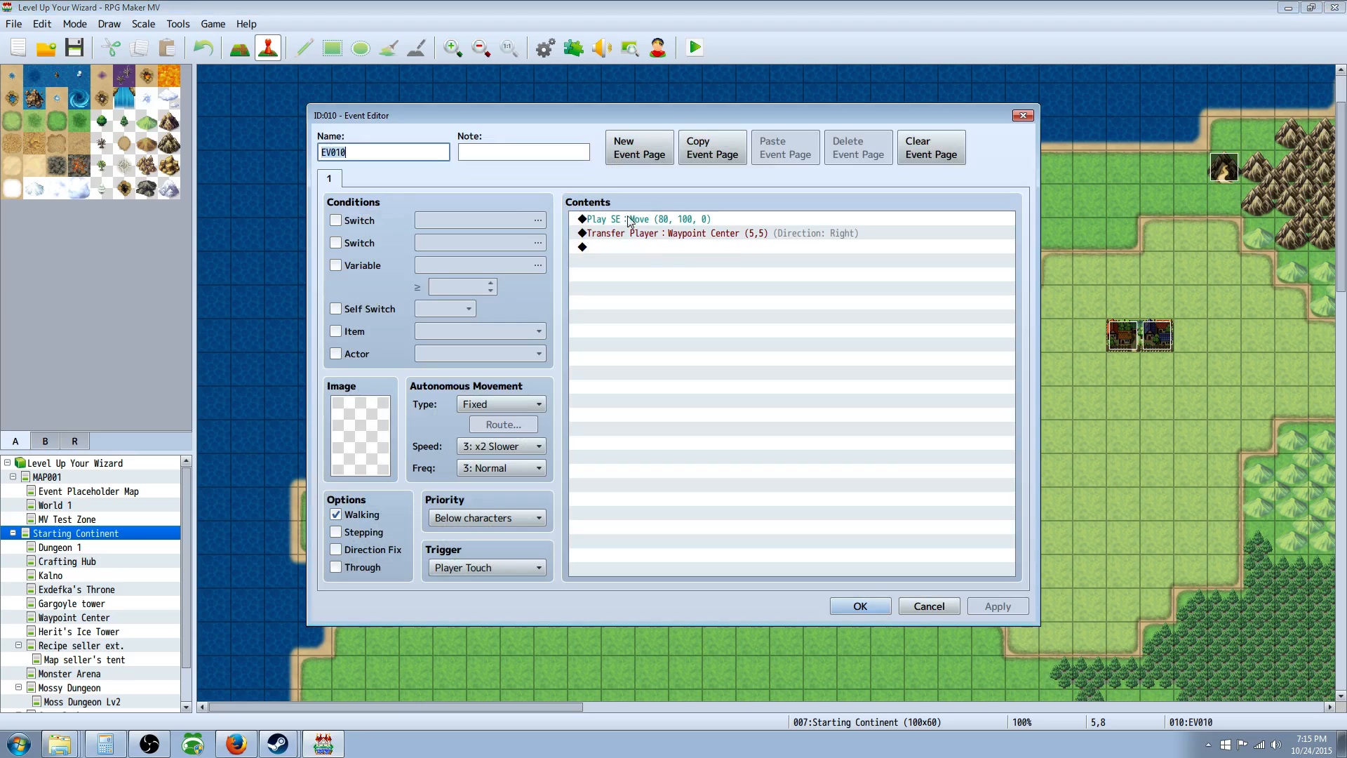
pyautogui.click(773, 247)
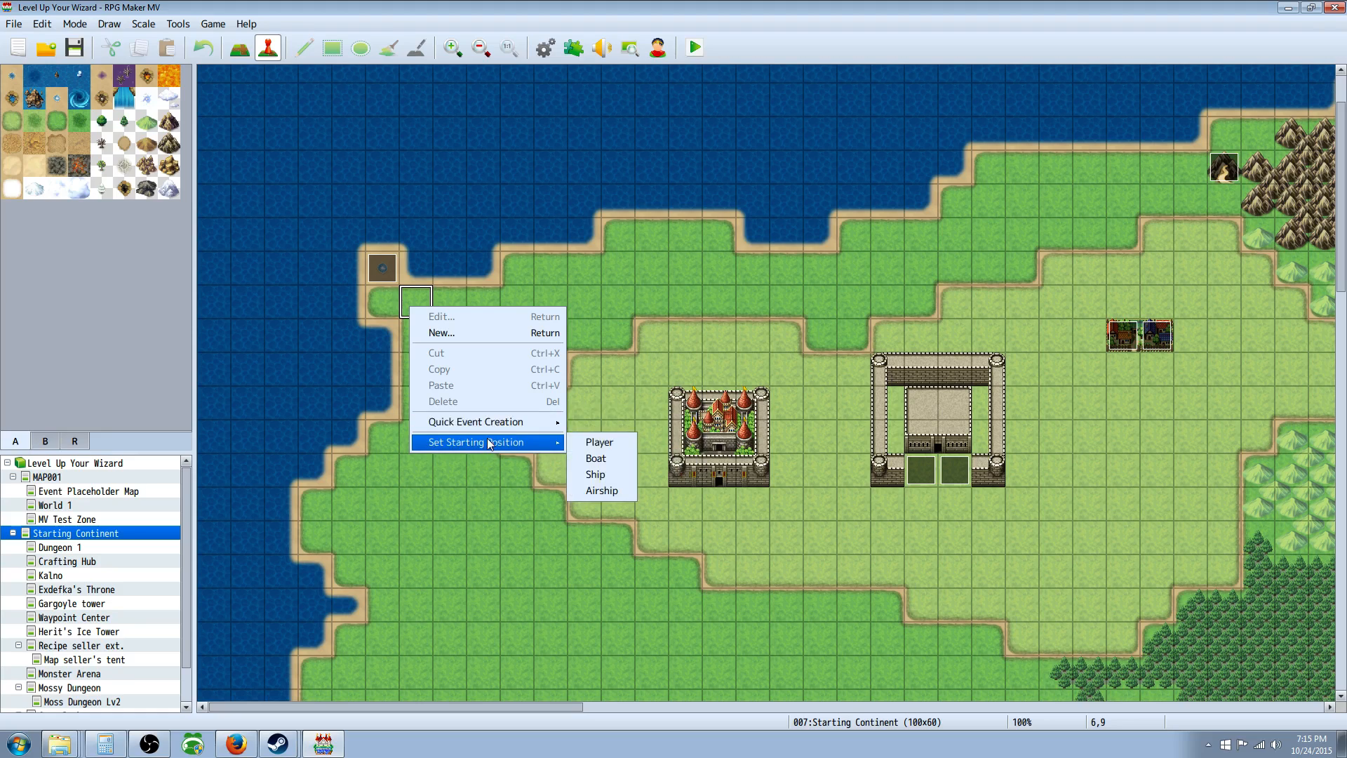
pyautogui.moveTo(472, 423)
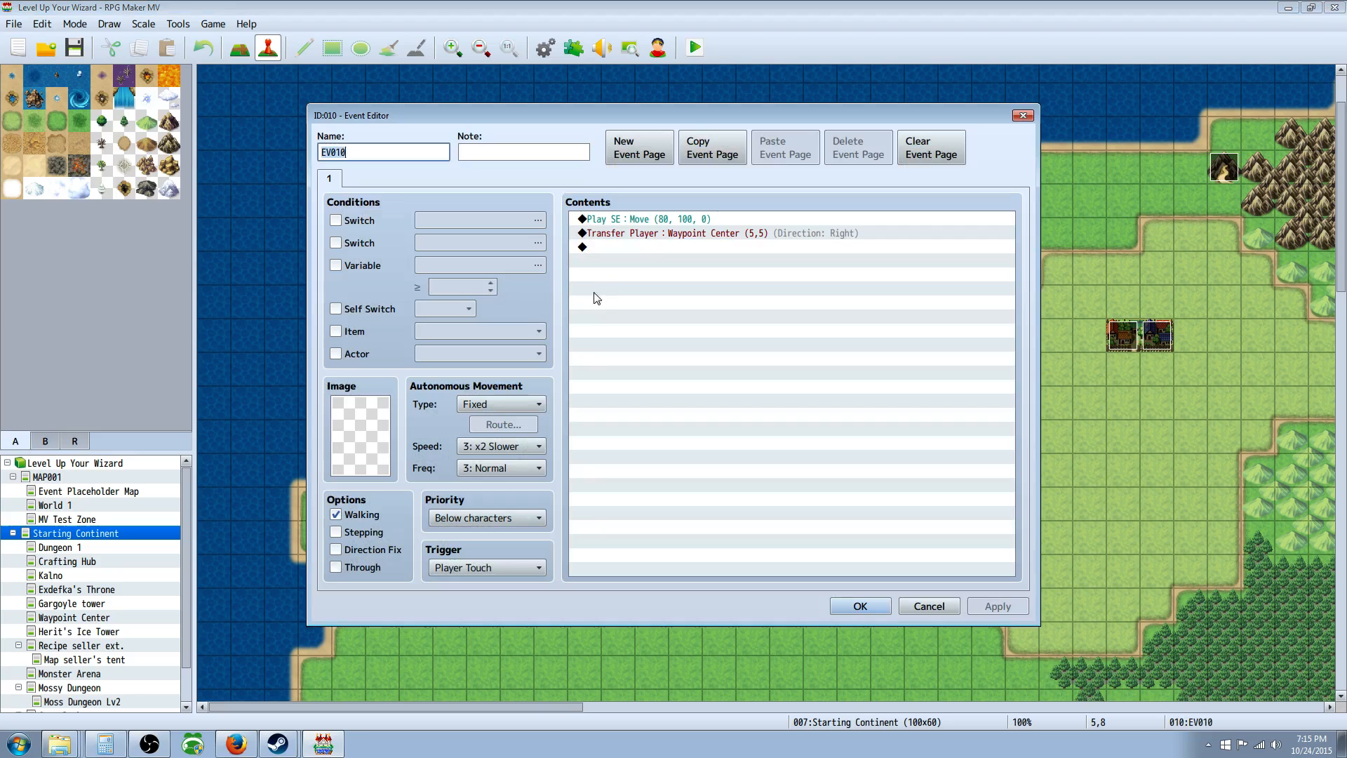
pyautogui.click(858, 606)
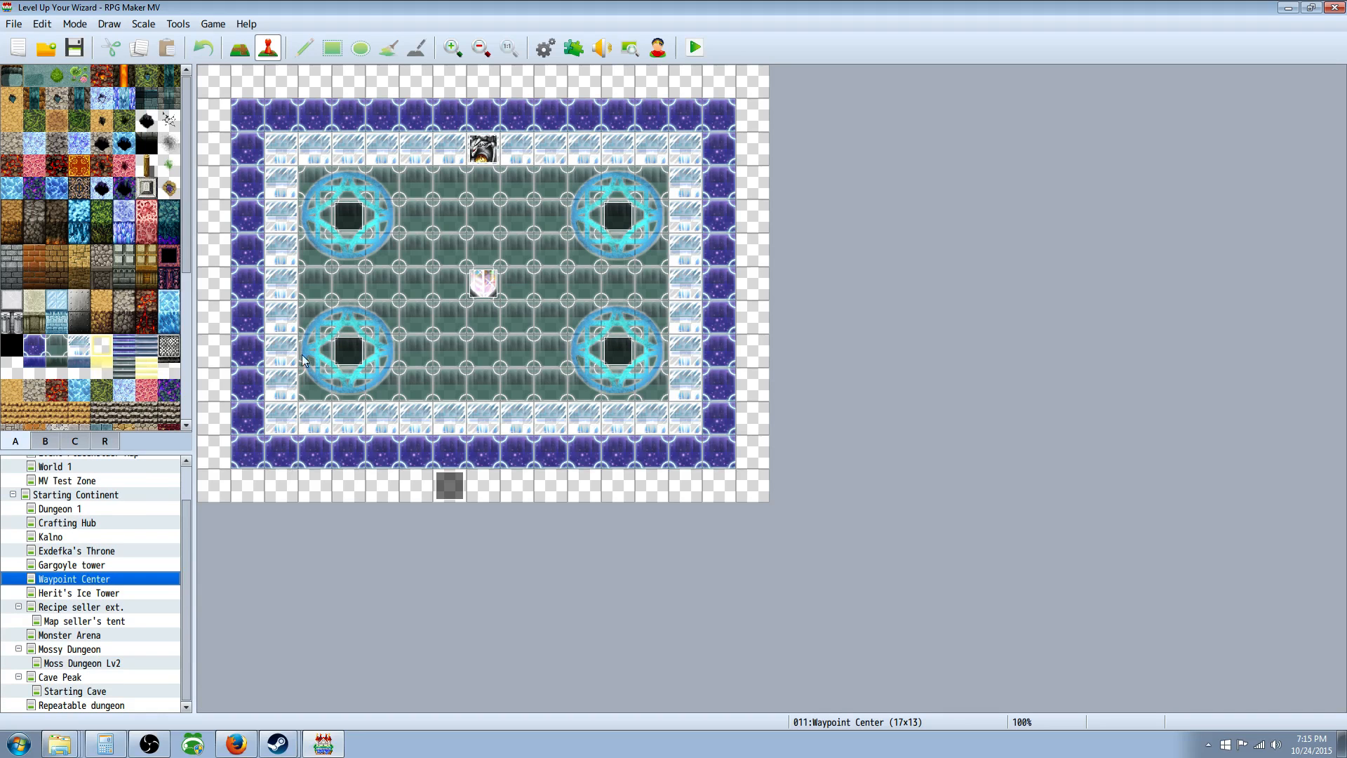
pyautogui.moveTo(499, 135)
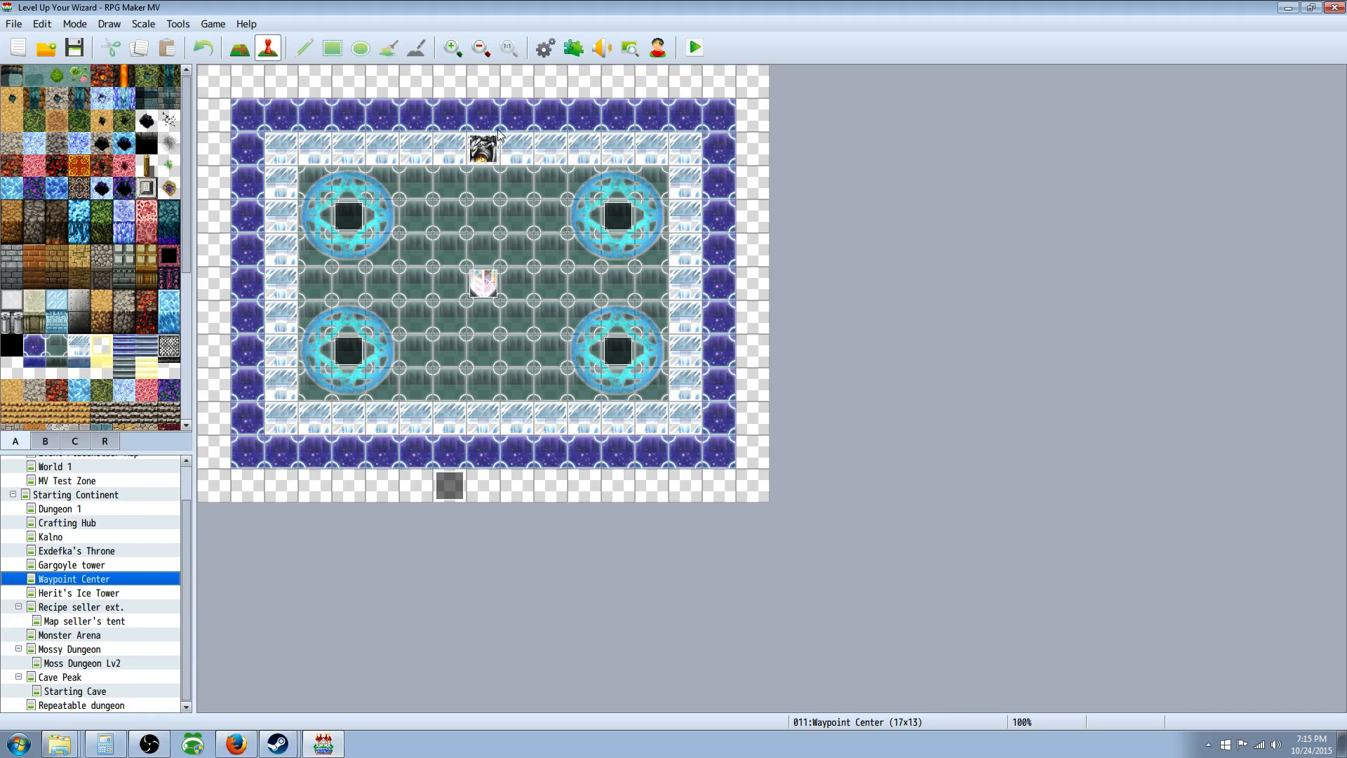
pyautogui.moveTo(292, 82)
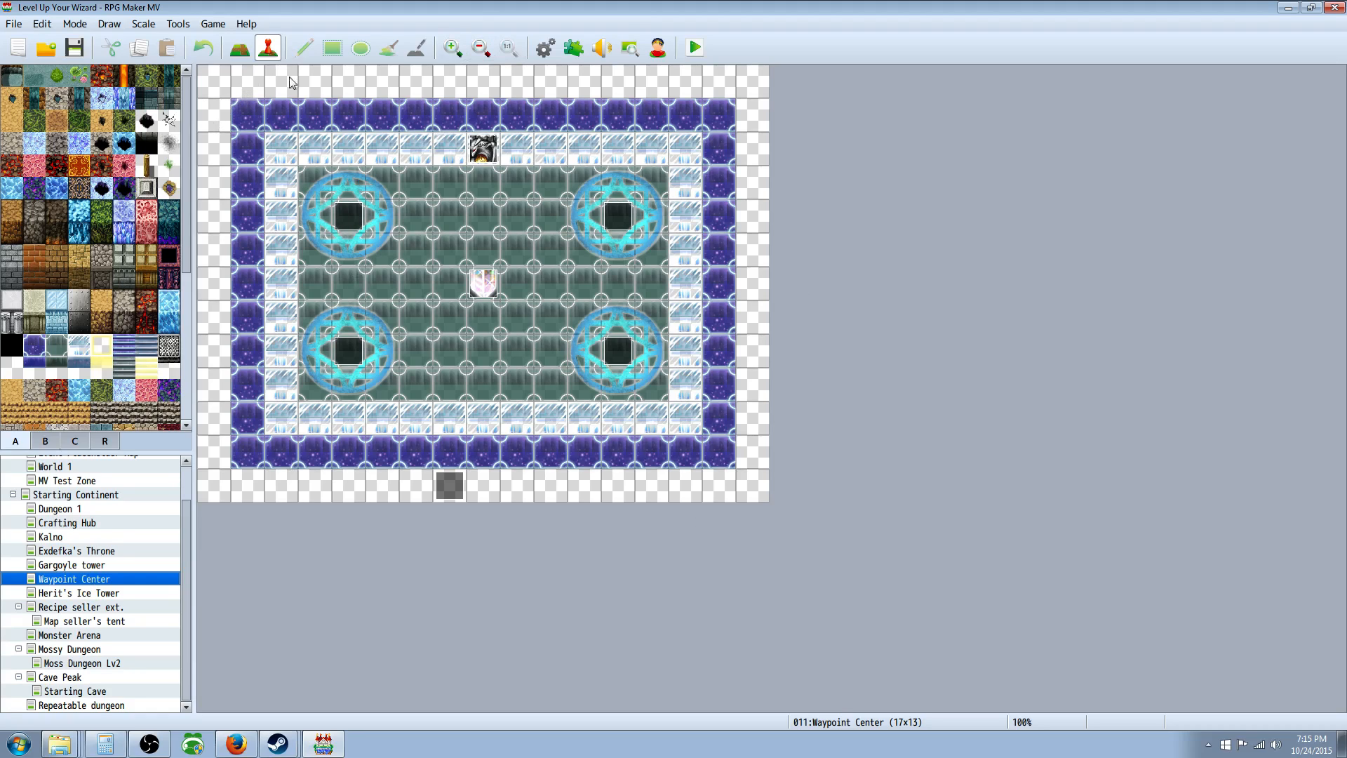
pyautogui.moveTo(250, 117)
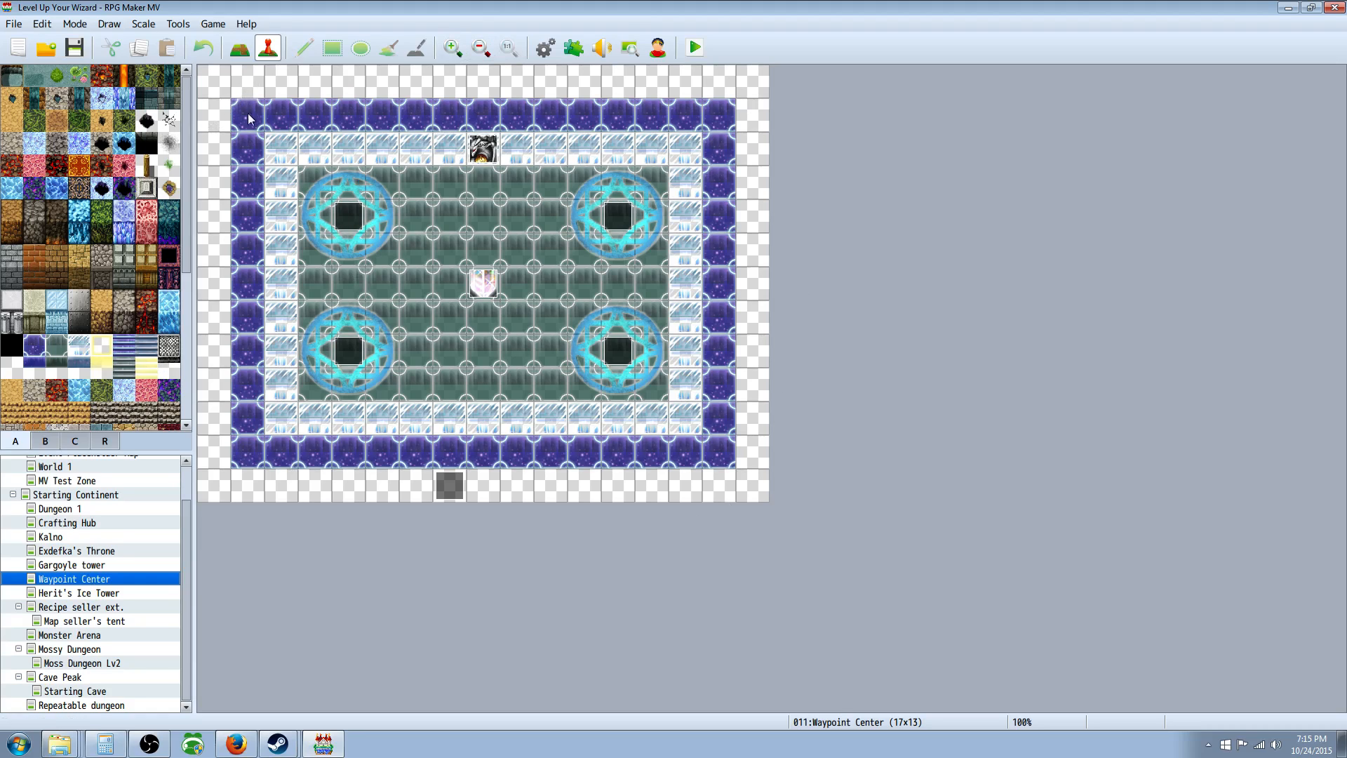
pyautogui.moveTo(271, 159)
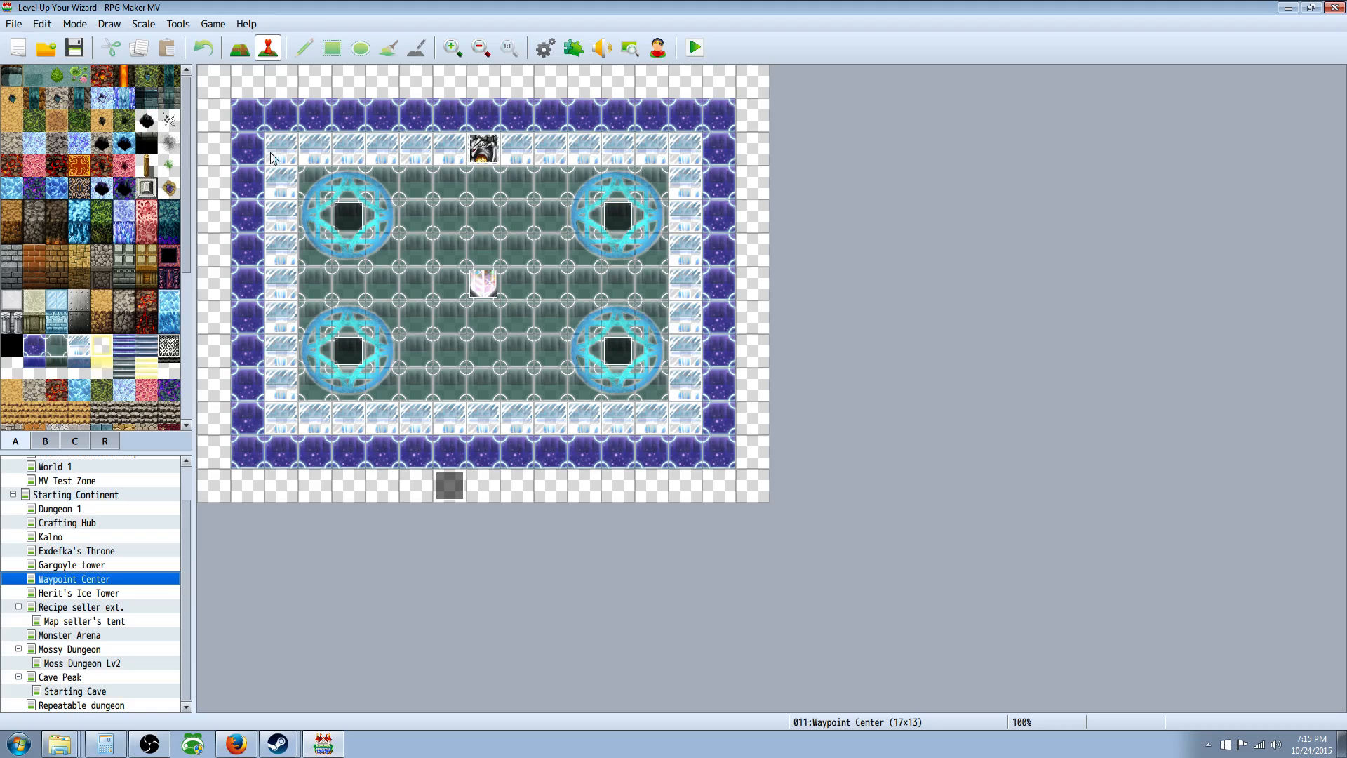
pyautogui.moveTo(477, 212)
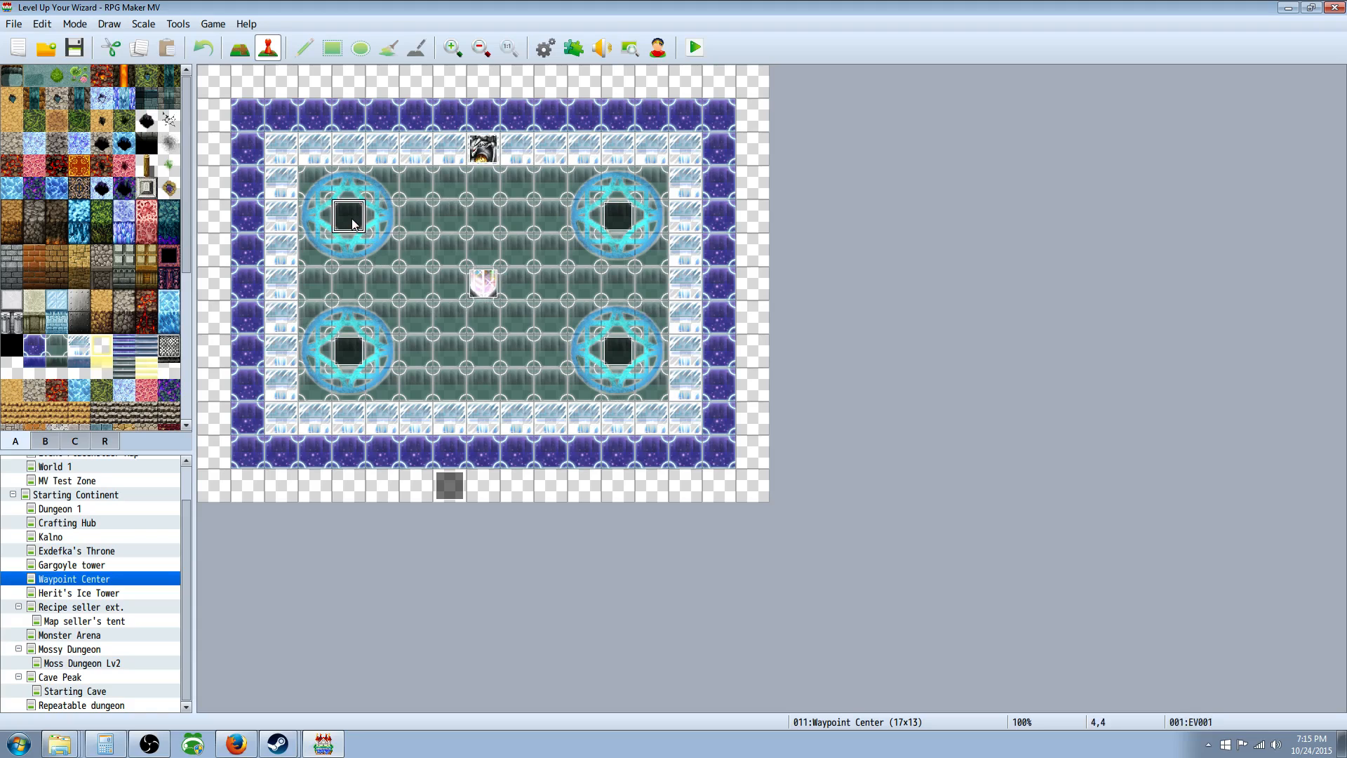
pyautogui.click(617, 350)
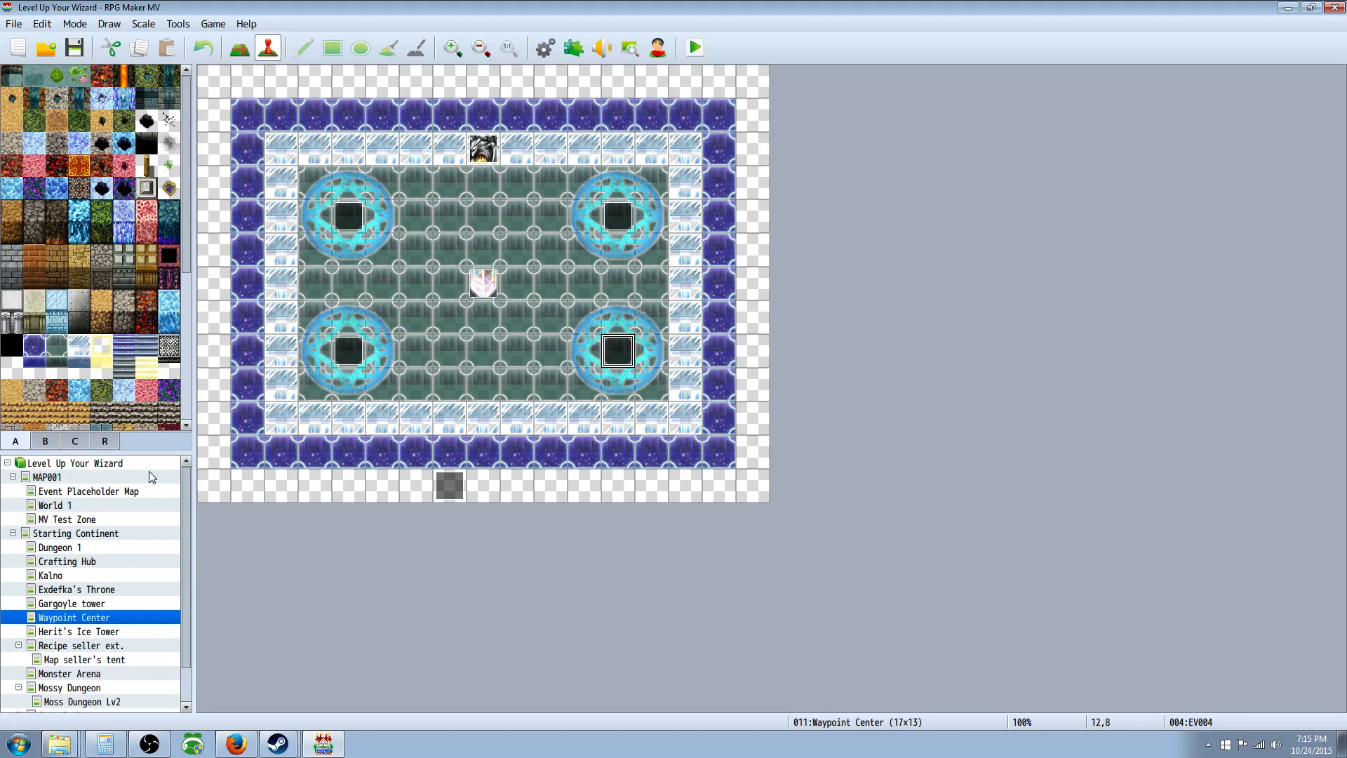
# Switch between the Starting Continent and Waypoint Center maps, ending on Starting Continent's snowy north-east region
pyautogui.click(75, 533)
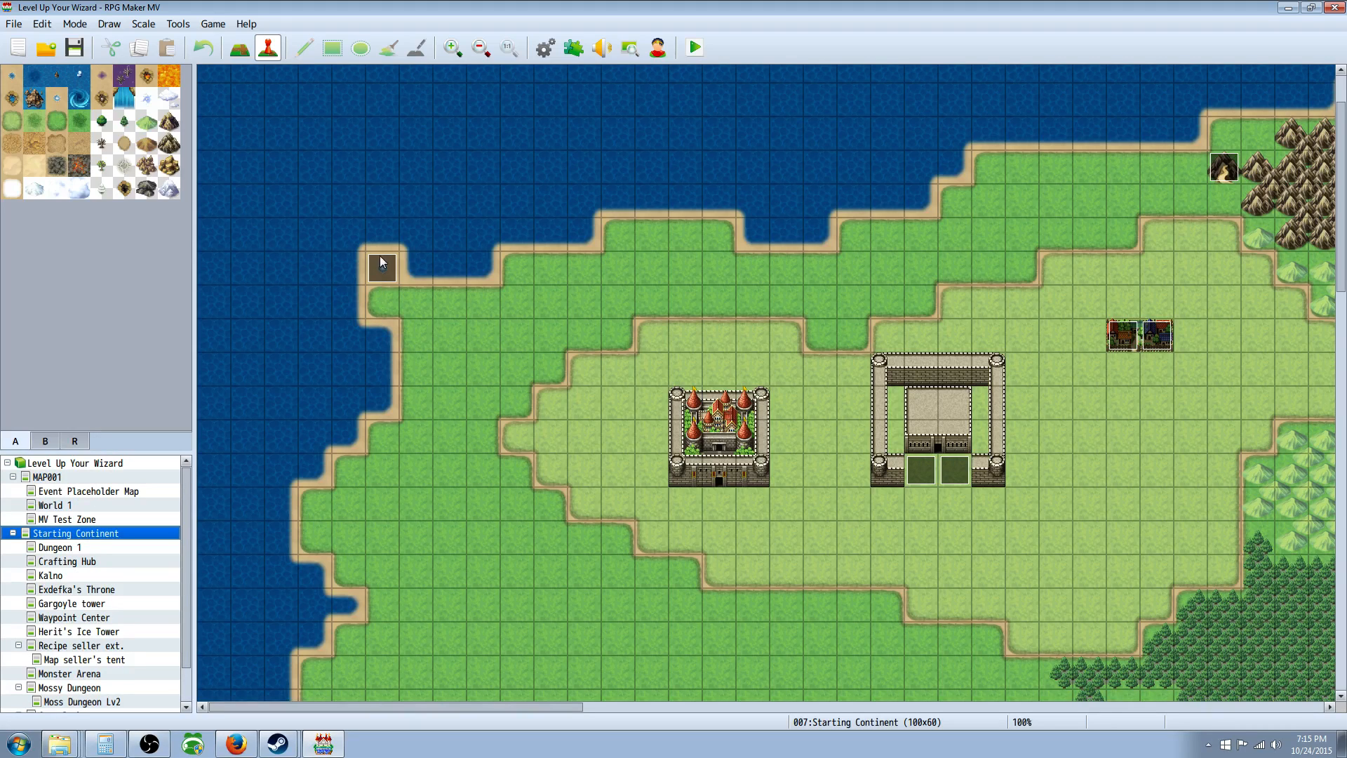
pyautogui.click(382, 268)
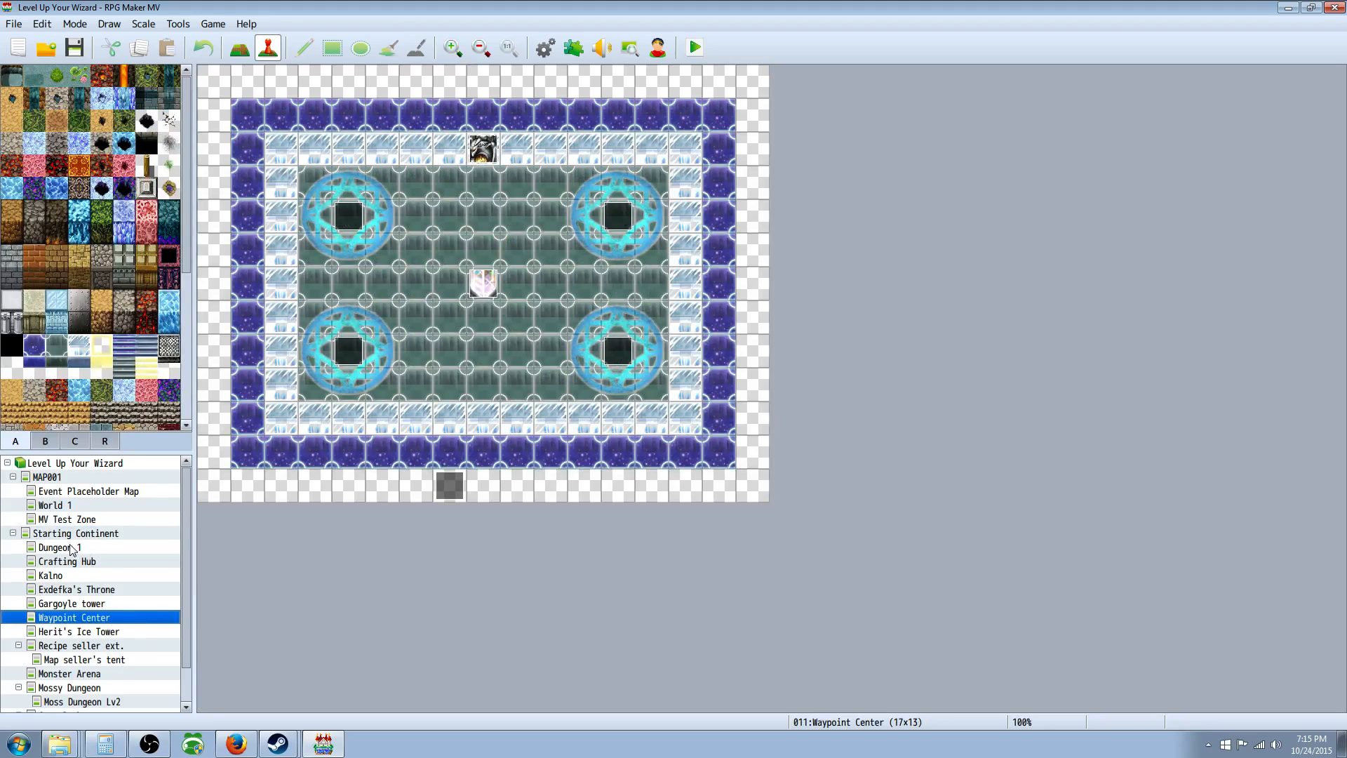
pyautogui.click(76, 533)
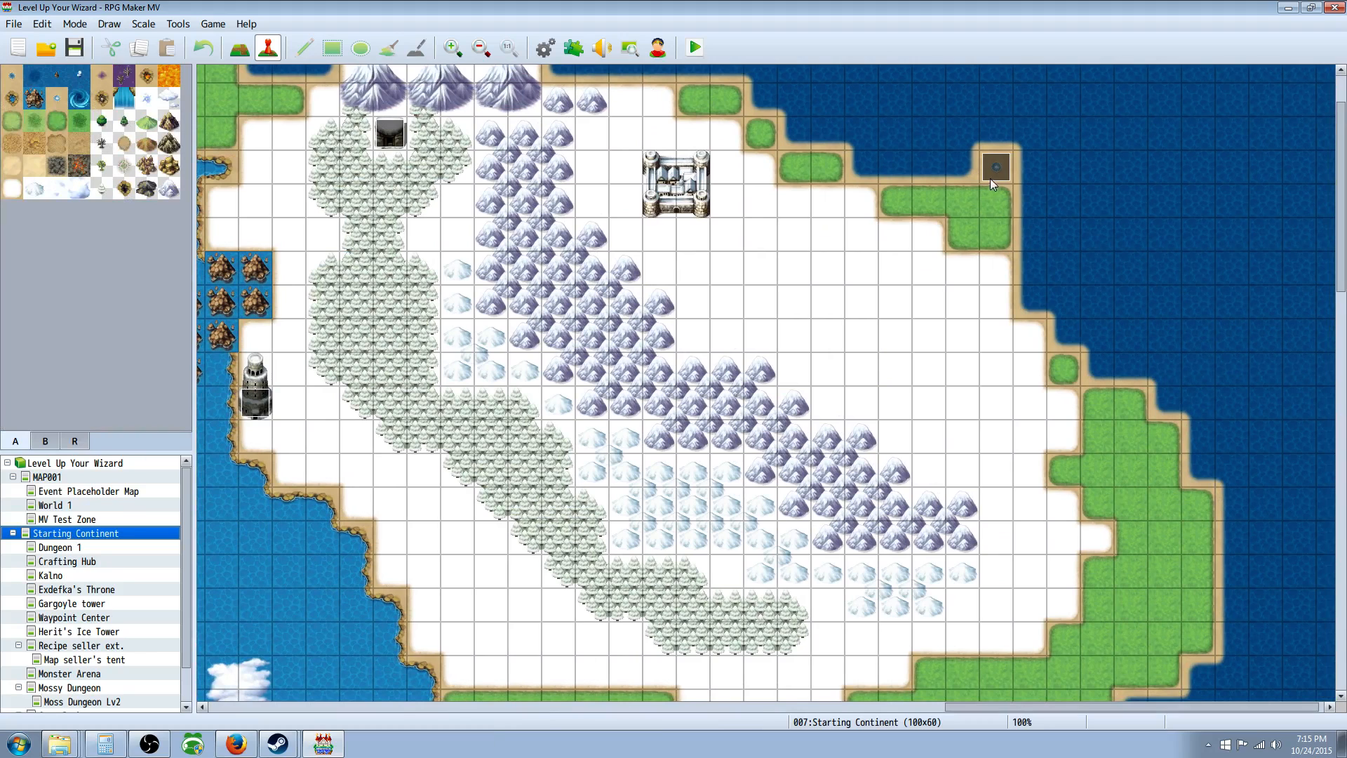
# Select the north-east corner teleport event, then move down to the south-east shore corner event
pyautogui.click(997, 166)
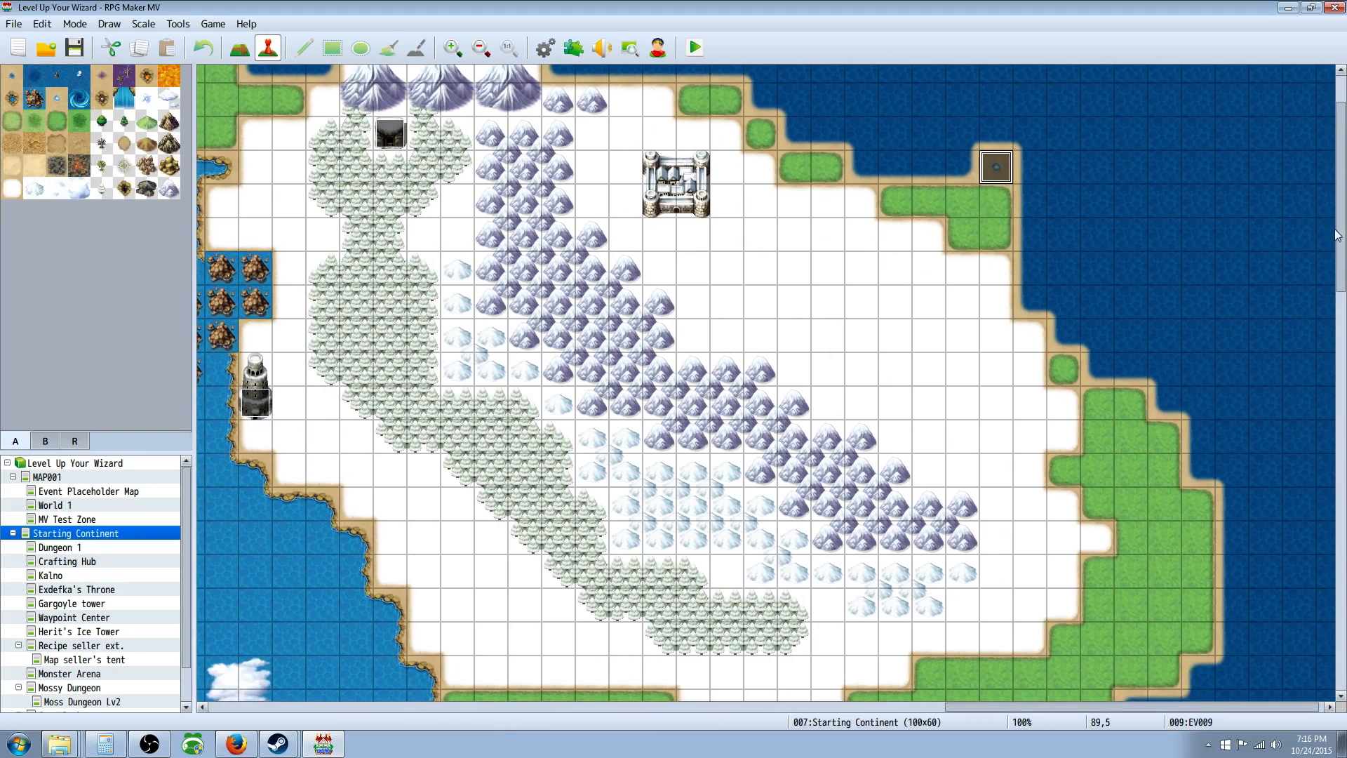
pyautogui.scroll(-3)
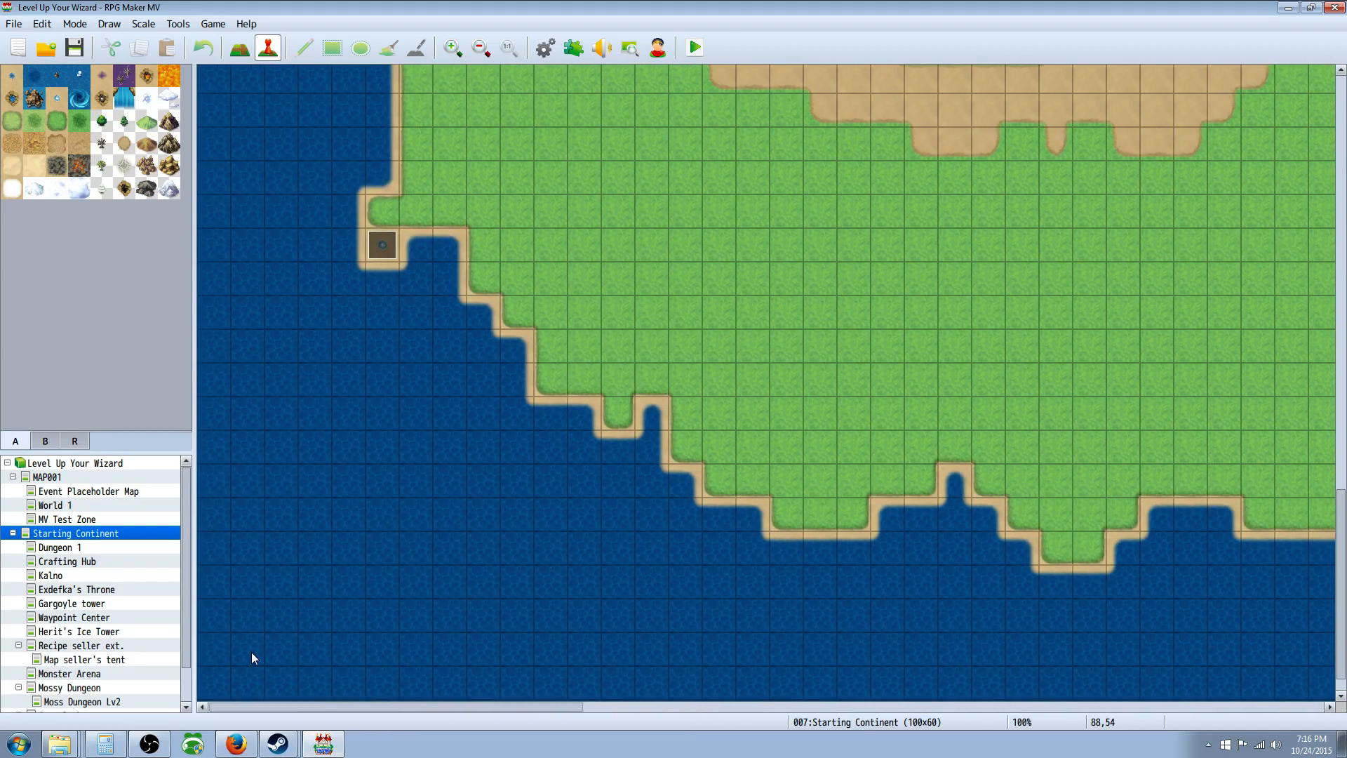
pyautogui.moveTo(293, 328)
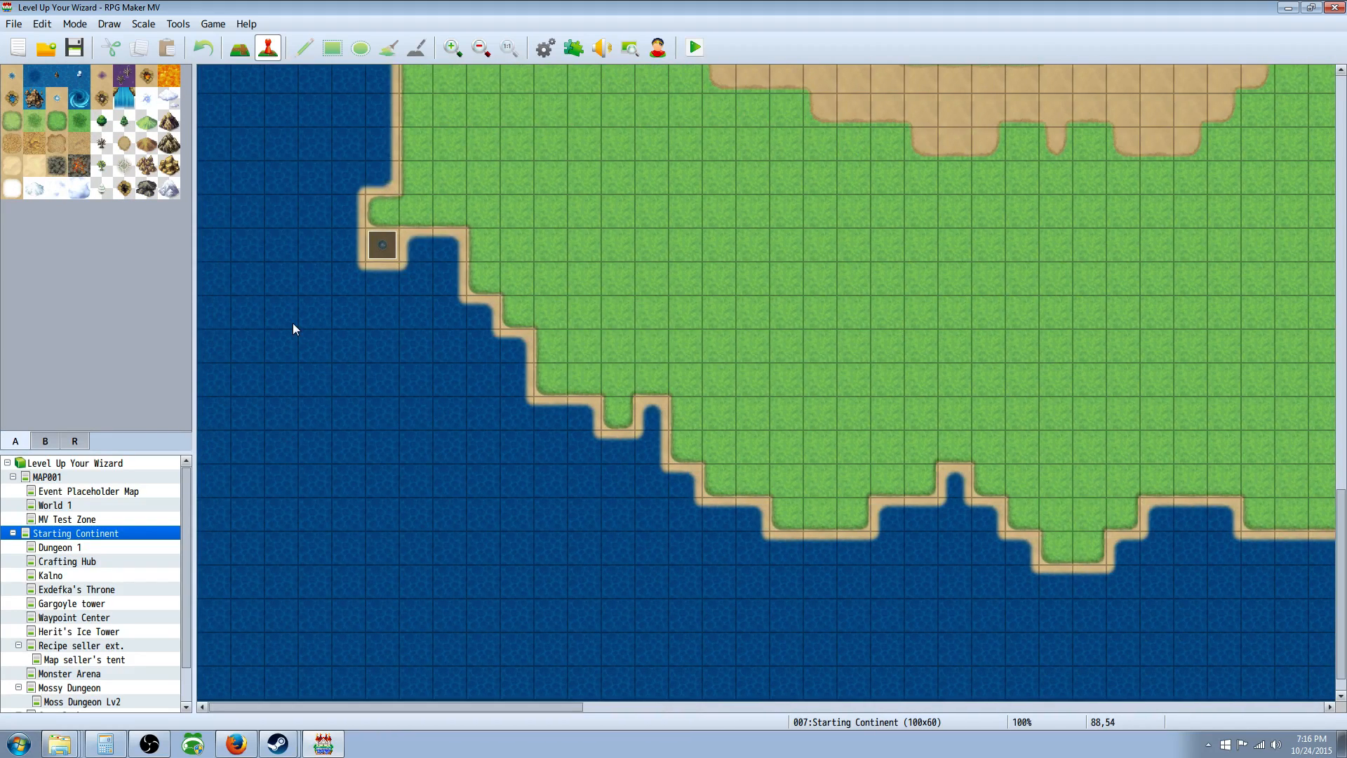
pyautogui.moveTo(1299, 437)
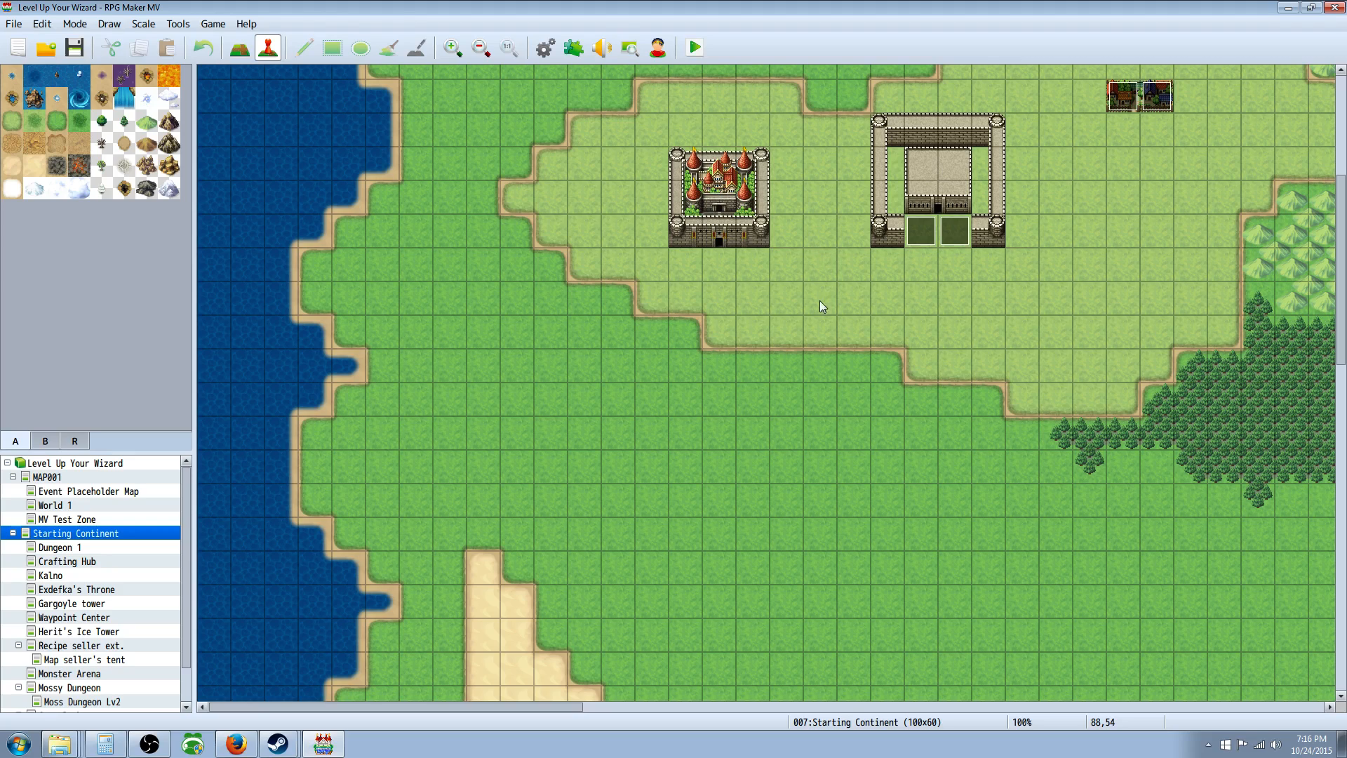
pyautogui.moveTo(821, 319)
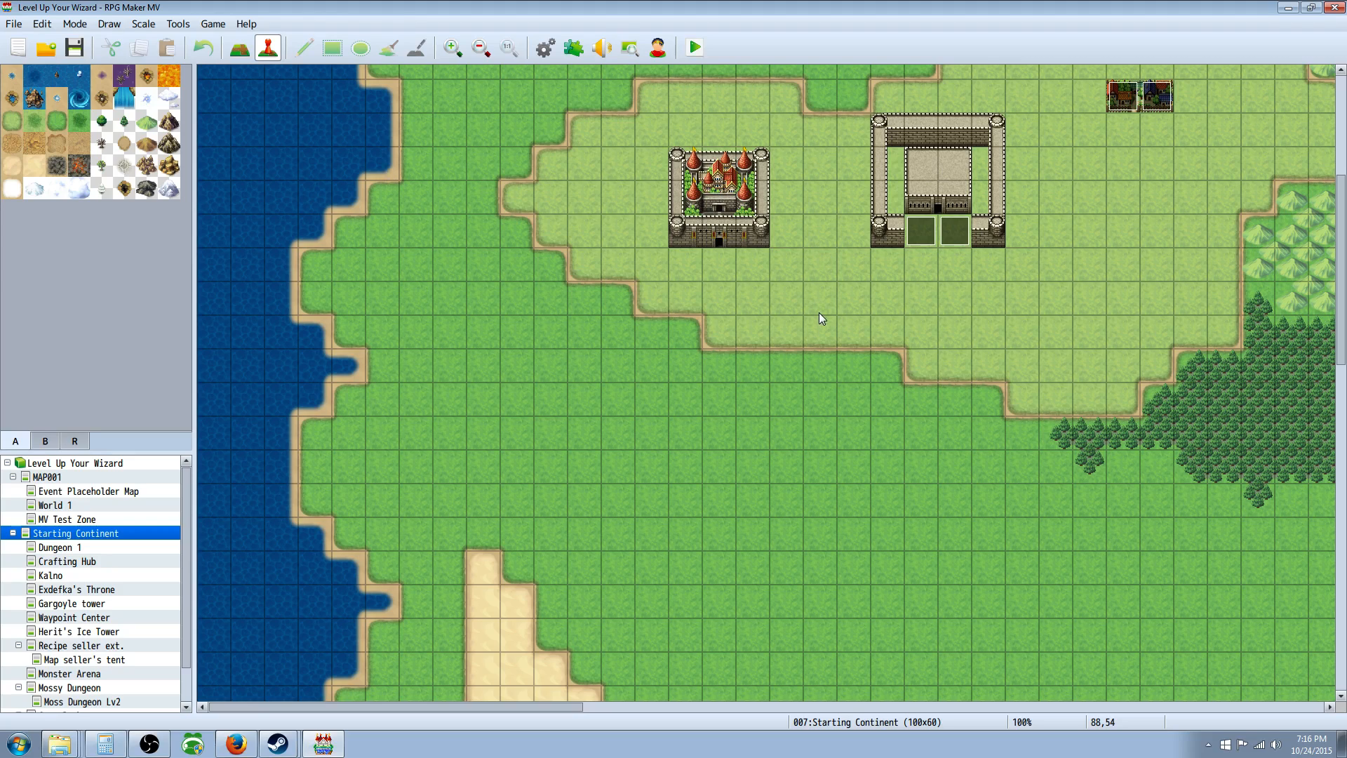